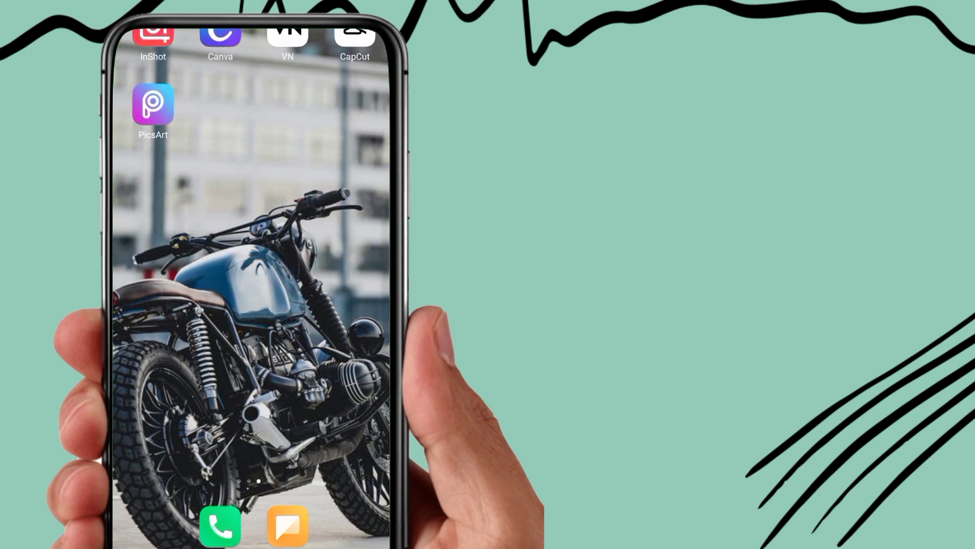
Launch VN Video Editor and start a New Project from the + tab
left_click(288, 39)
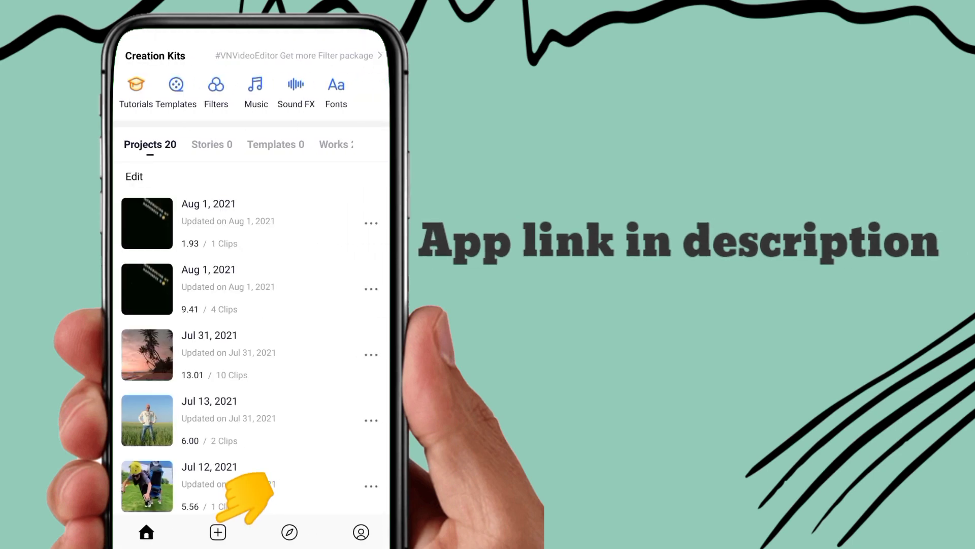
left_click(217, 533)
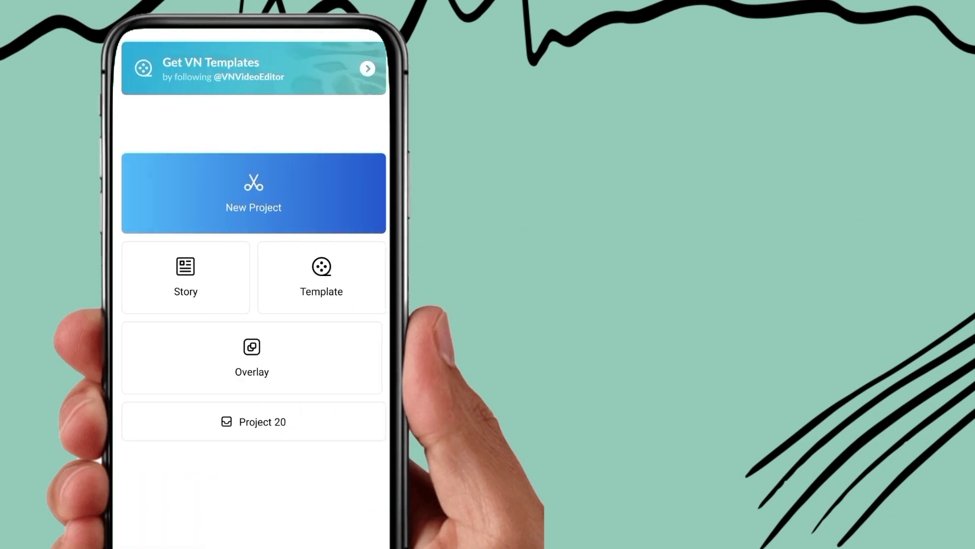
left_click(253, 193)
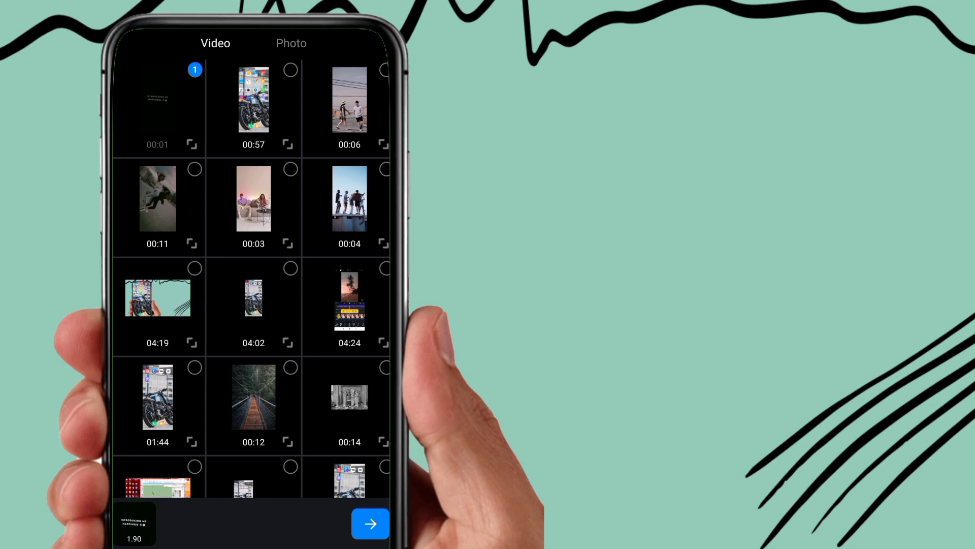
Import the 1.90 s intro clip onto the timeline and reopen the gallery for more clips
left_click(370, 524)
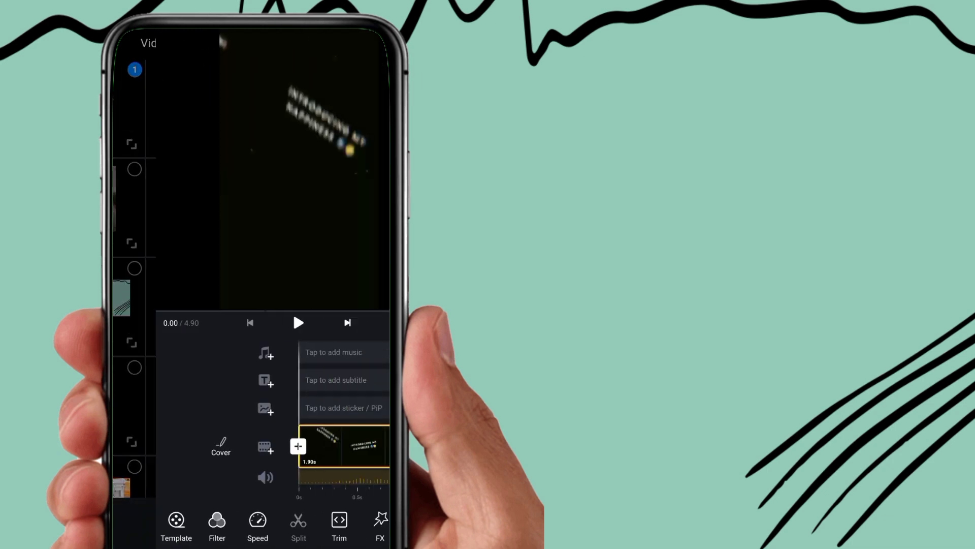
left_click(299, 323)
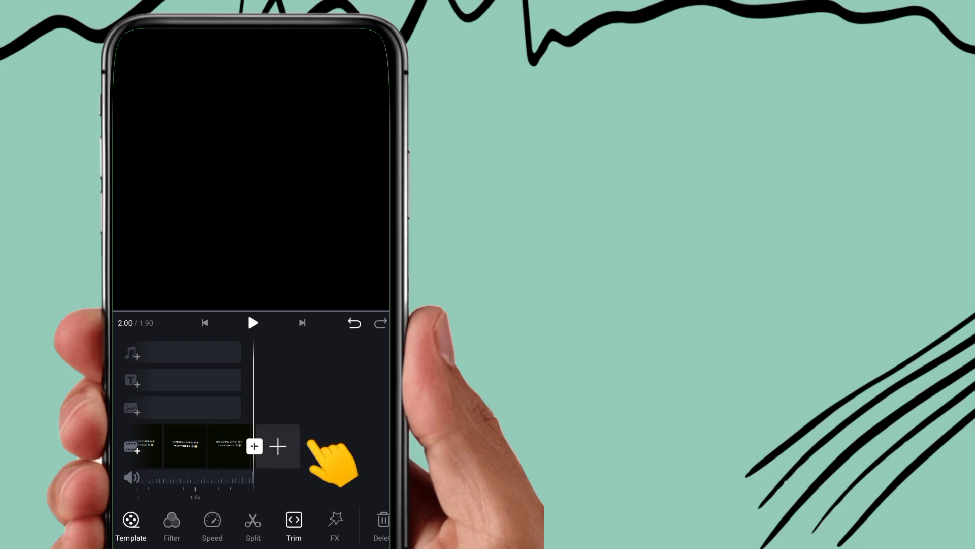
left_click(276, 446)
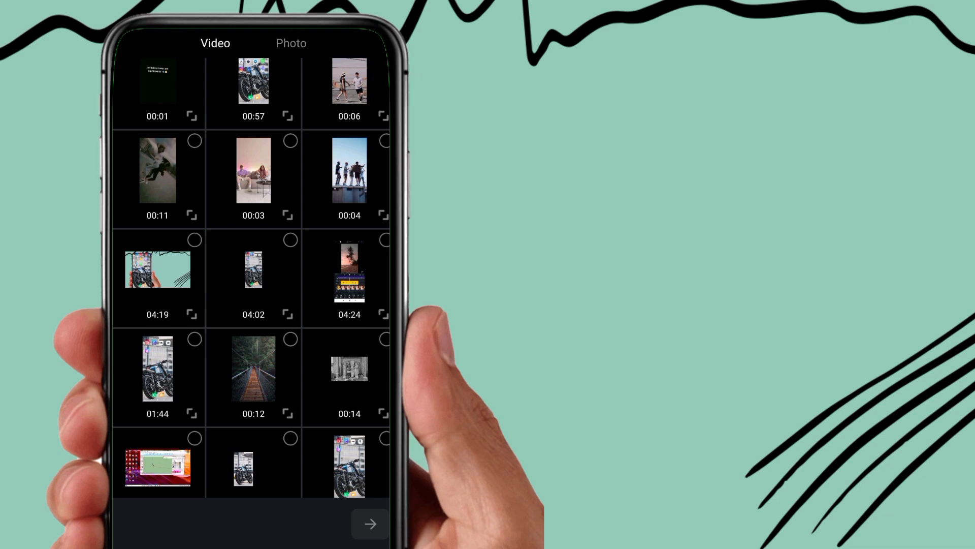
Add the rooftop group, walking couple and couch clips after the intro
left_click(349, 175)
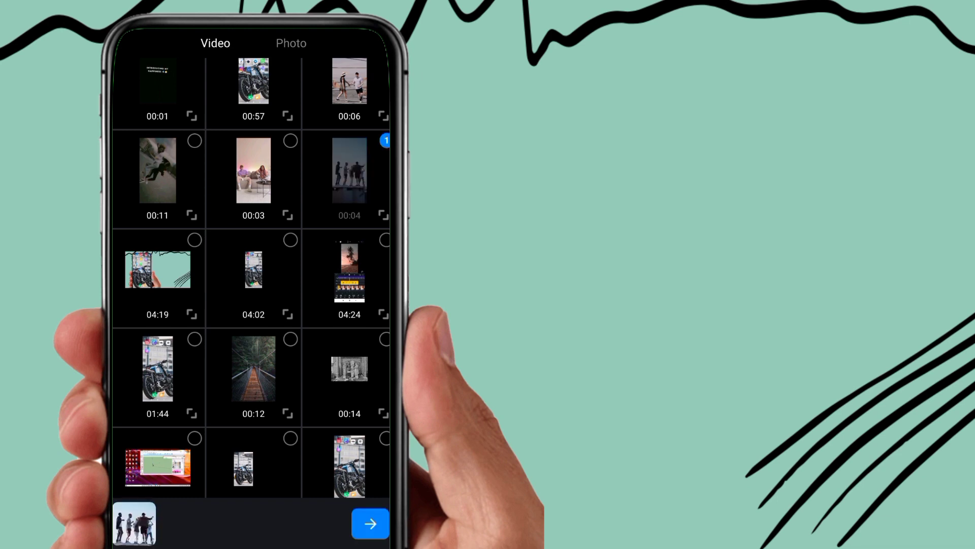
left_click(253, 172)
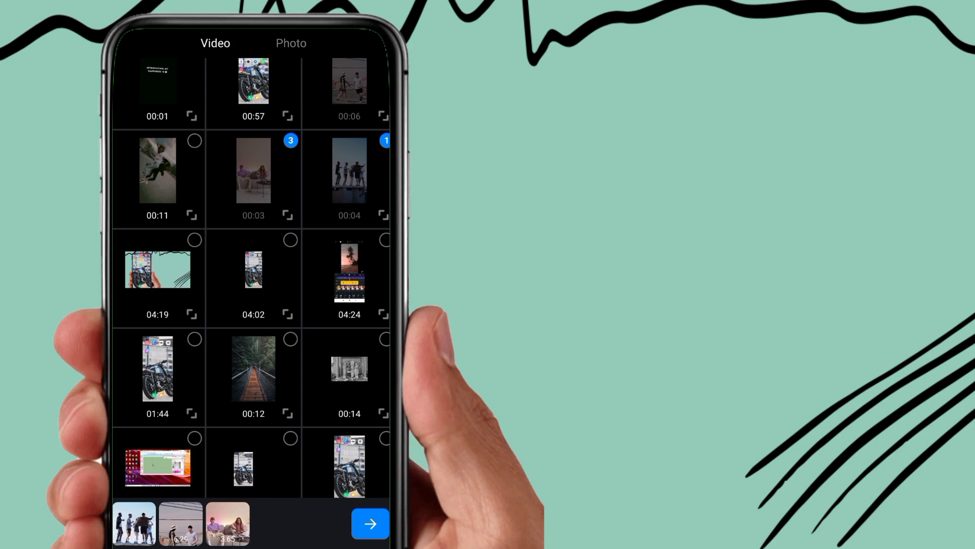
left_click(253, 178)
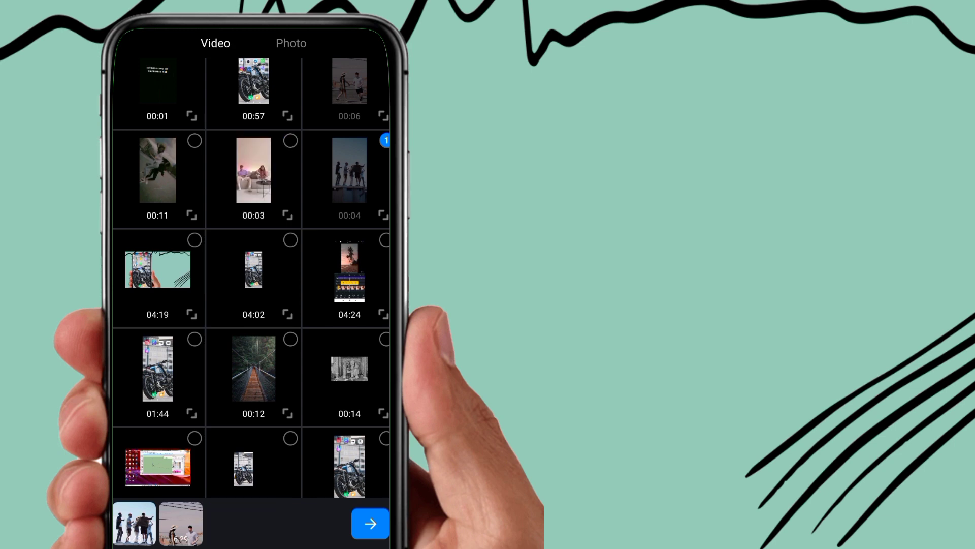
left_click(253, 177)
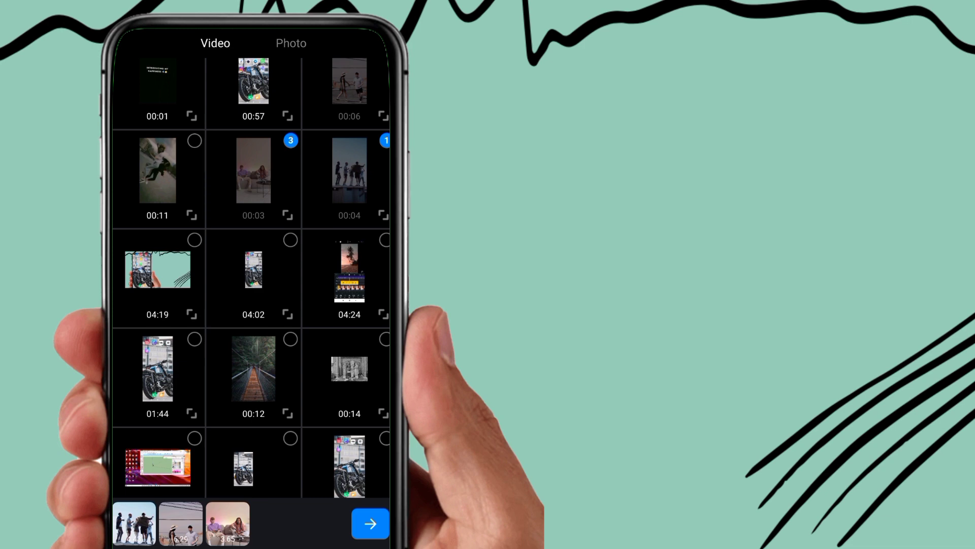
left_click(370, 523)
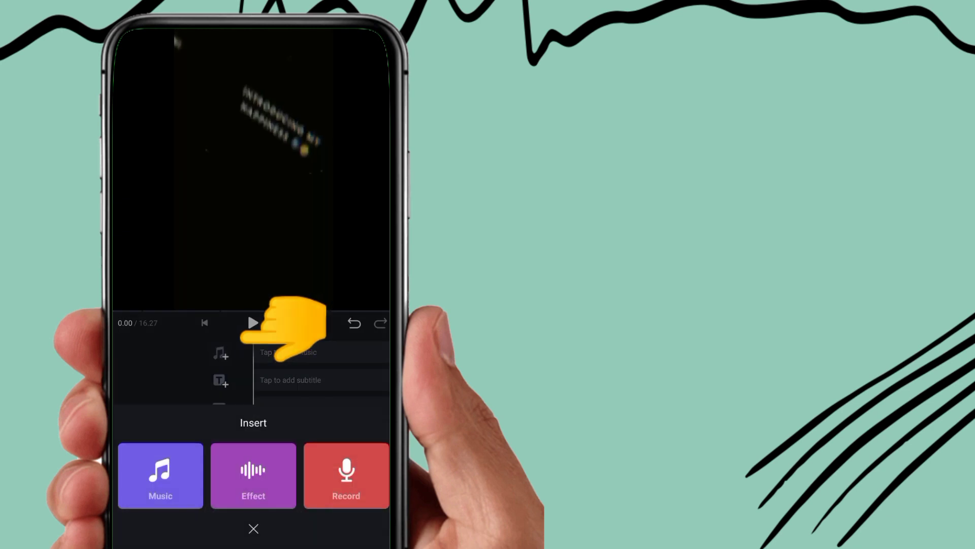
Add the first track from My Music as the background music
left_click(160, 476)
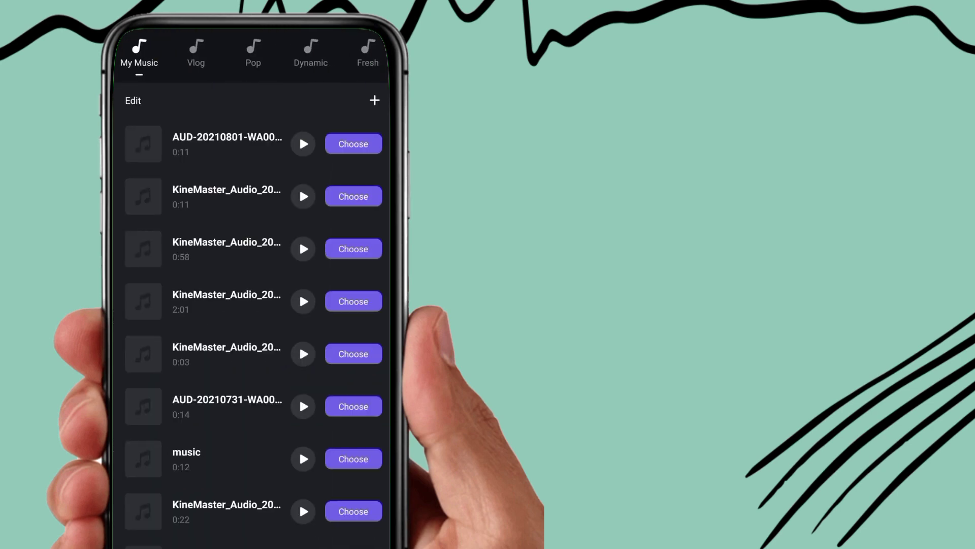
left_click(352, 144)
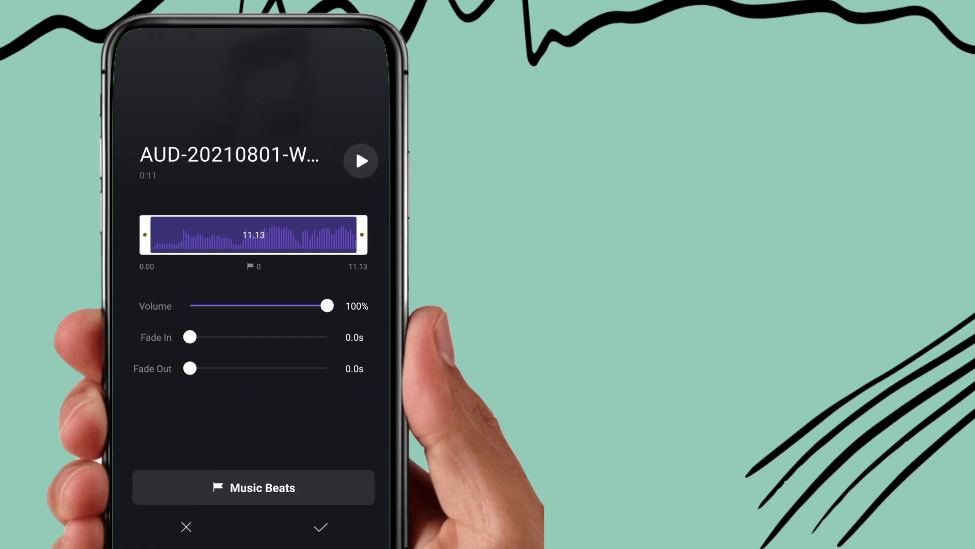
left_click(321, 527)
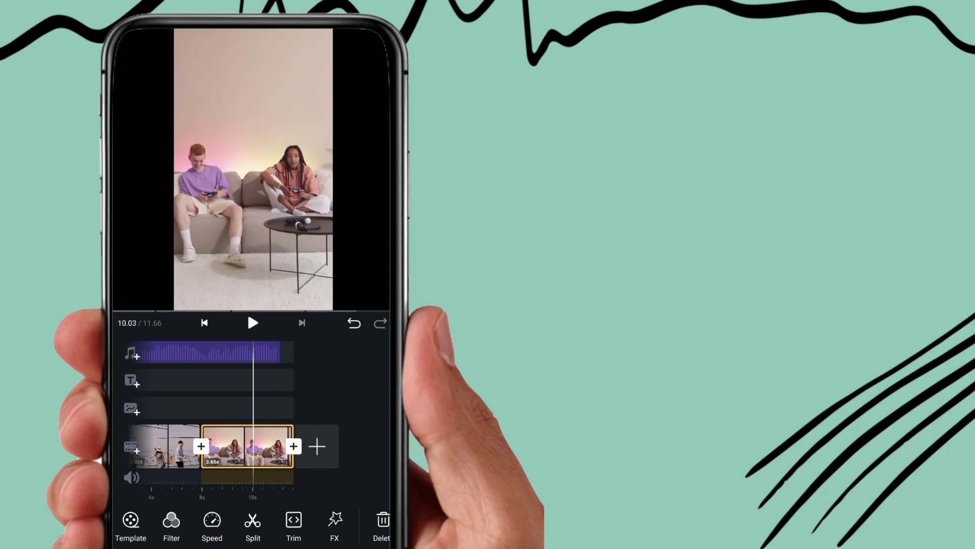
Open the transition picker for the cut between the intro and the second clip
left_click(245, 446)
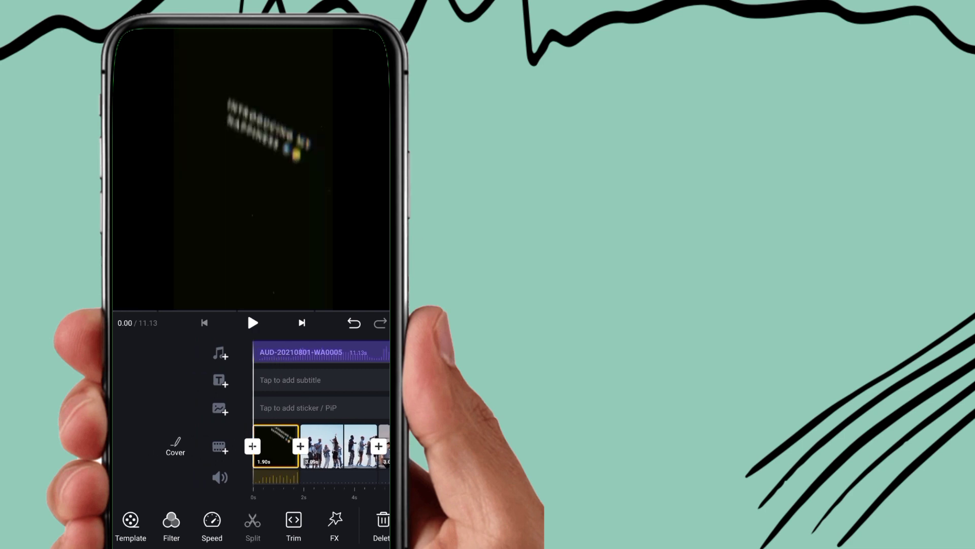
left_click(253, 323)
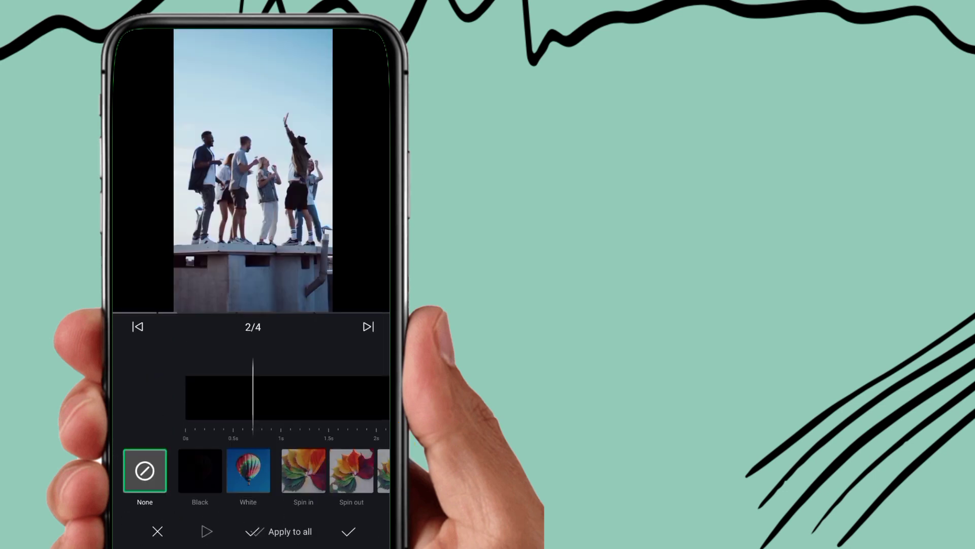
Preview Spin in, Spin out and Rotary 01, then apply Jittle to the first cut
left_click(248, 470)
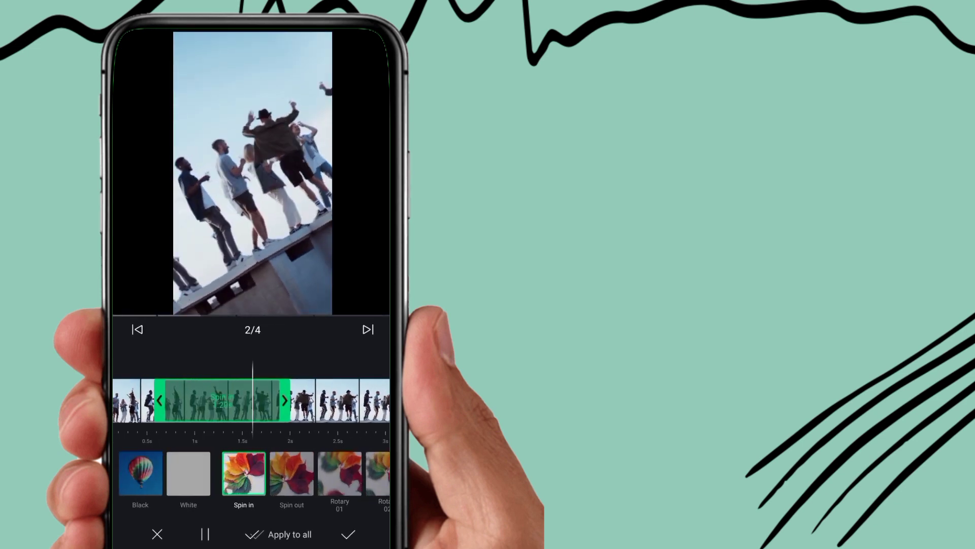
left_click(292, 478)
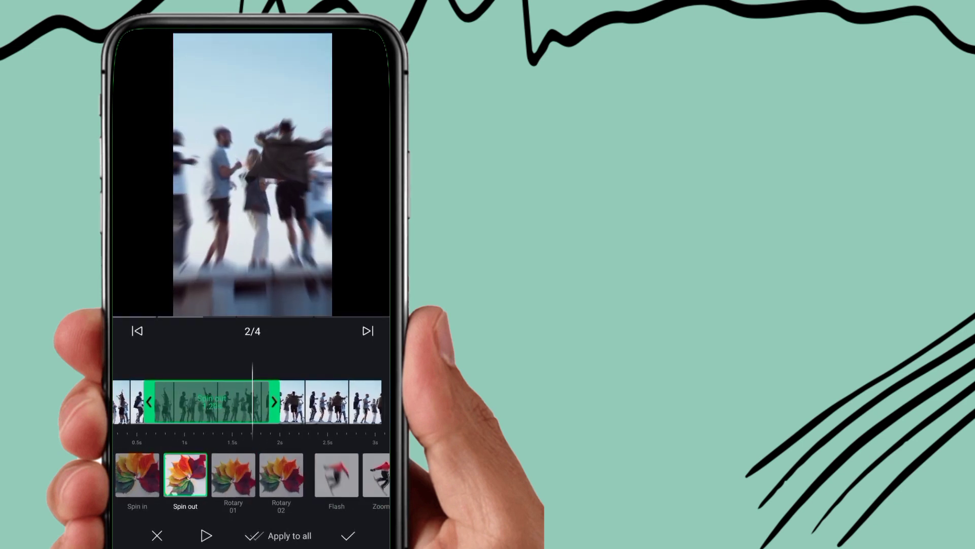
left_click(233, 475)
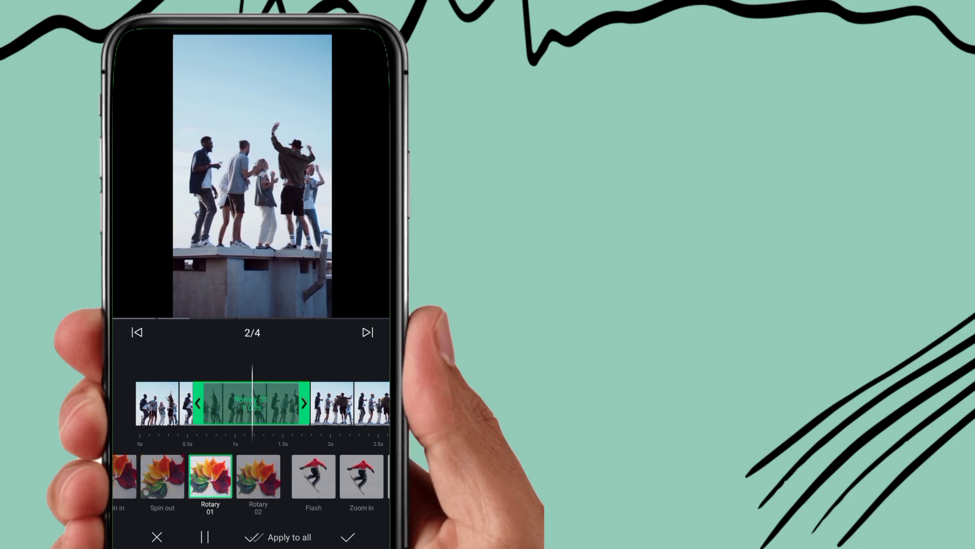
left_click(313, 481)
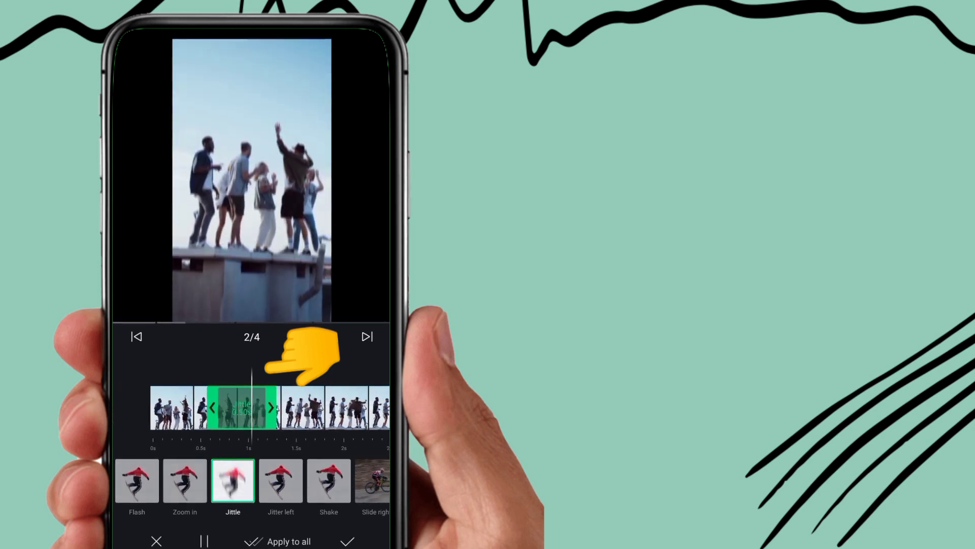
left_click(280, 481)
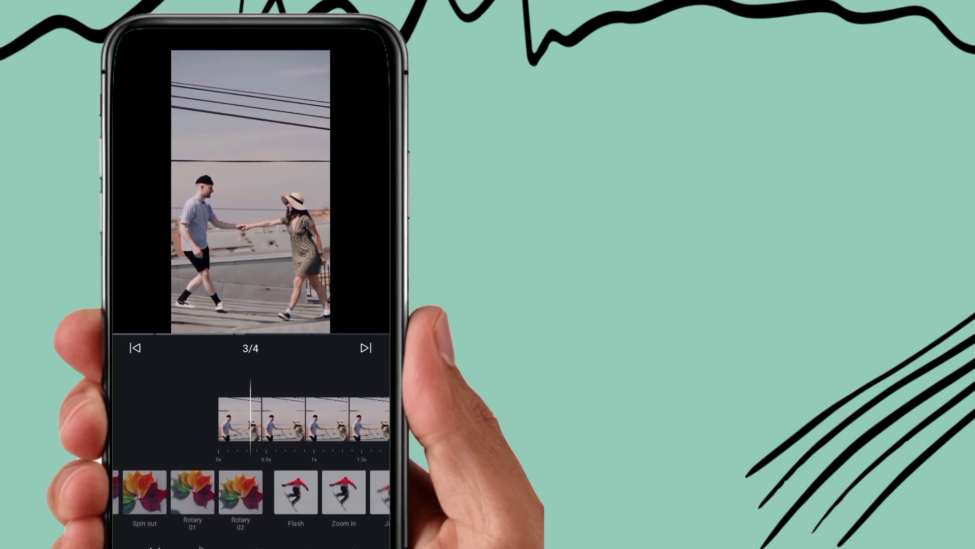
Apply Jitter left to the cut into the walking couple clip after previewing Slide right
left_click(241, 498)
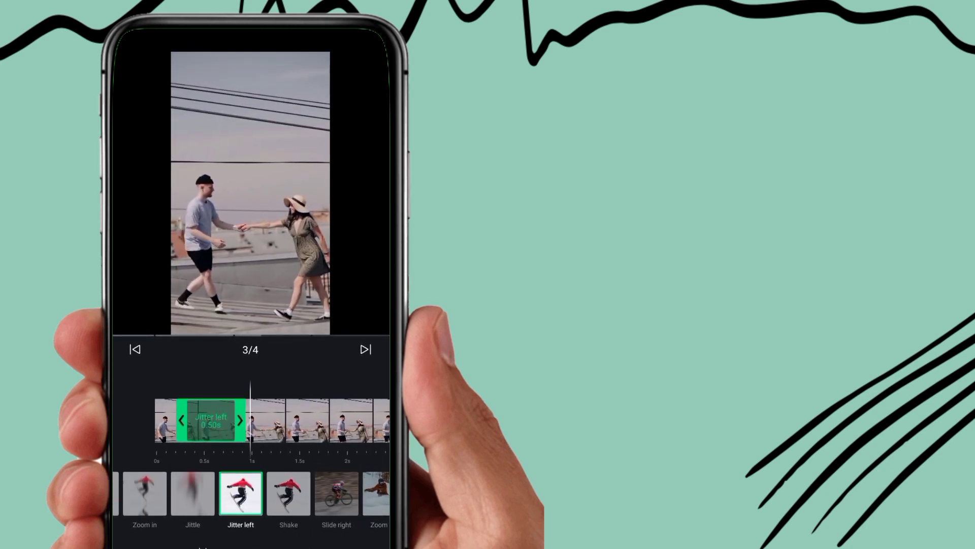
left_click(337, 502)
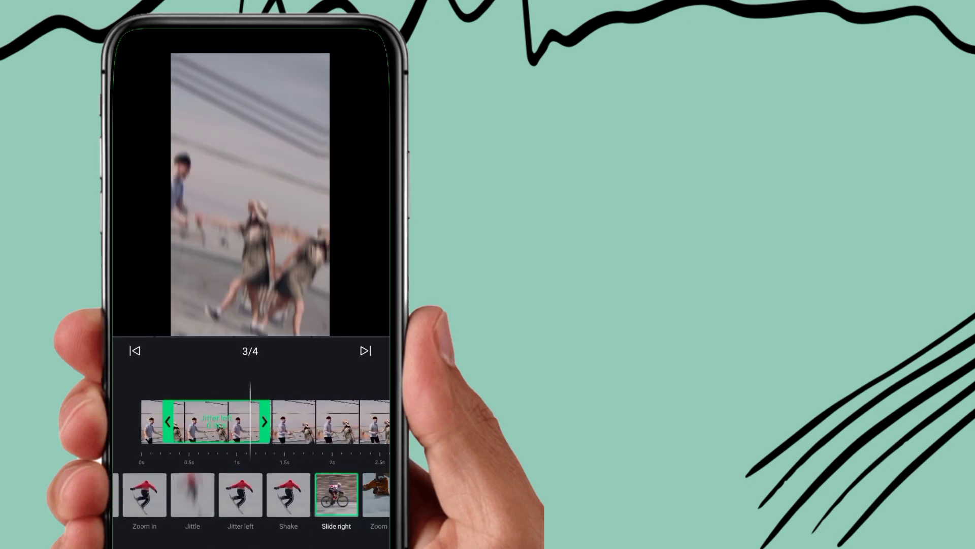
left_click(240, 501)
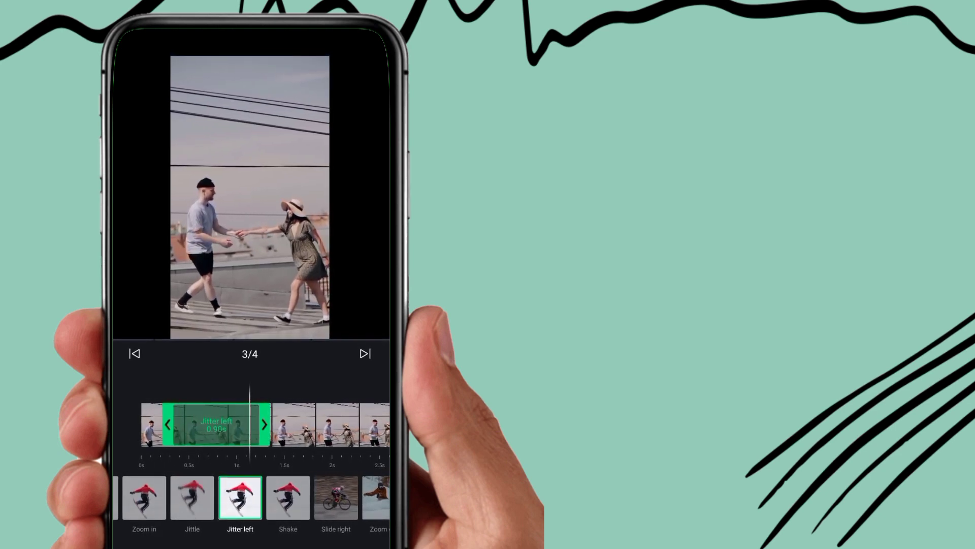
left_click(335, 506)
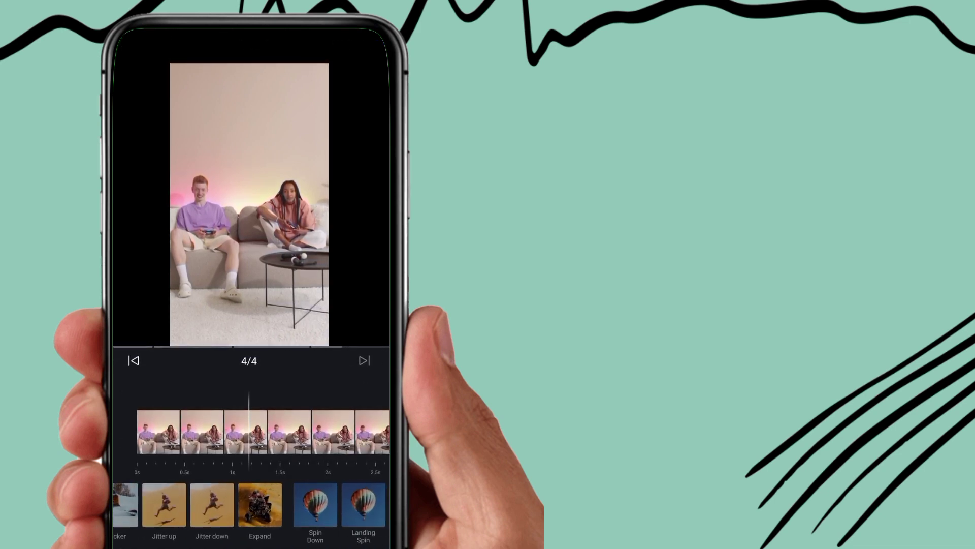
left_click(211, 512)
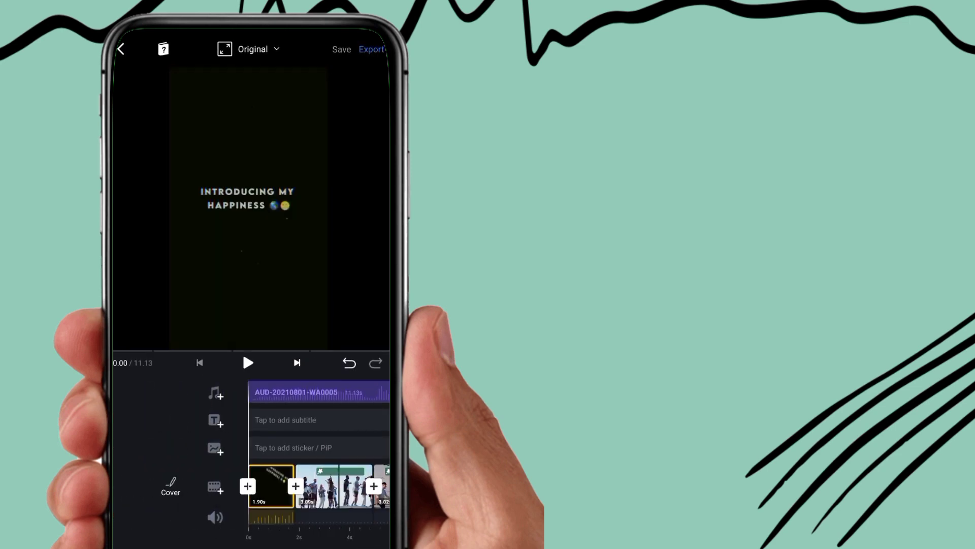
Play the video back from the 'Introducing My Happiness' title
left_click(248, 362)
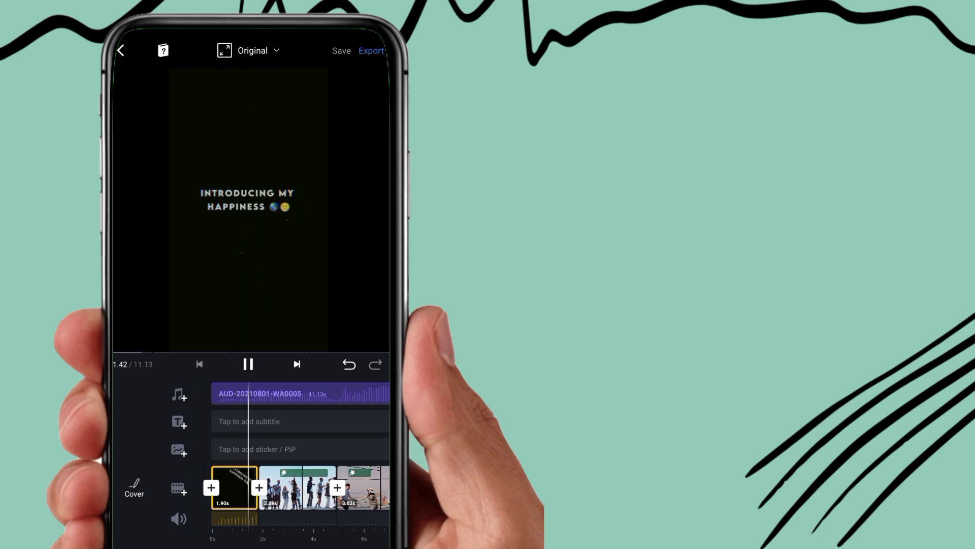